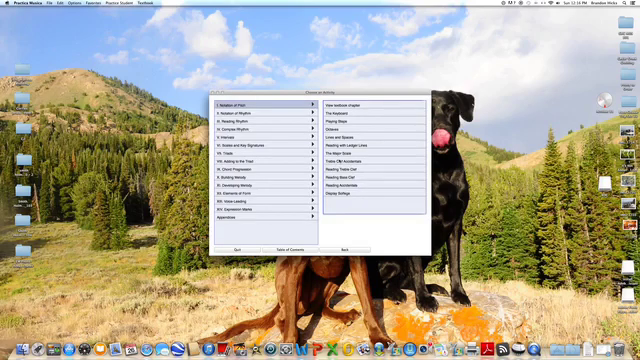
- Play the final note of the ledger-line example on the piano keyboard to finish it perfectly
{"action": "left_click", "coordinate": [348, 146]}
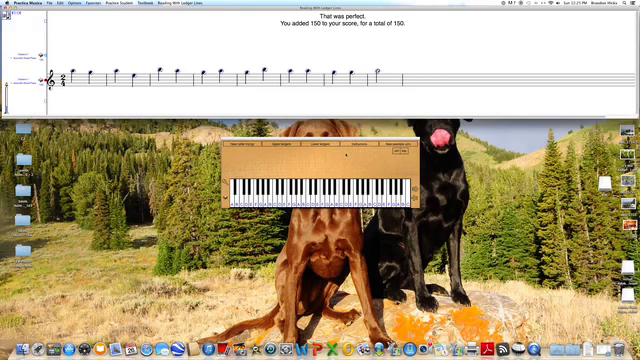
{"action": "mouse_move", "coordinate": [256, 96]}
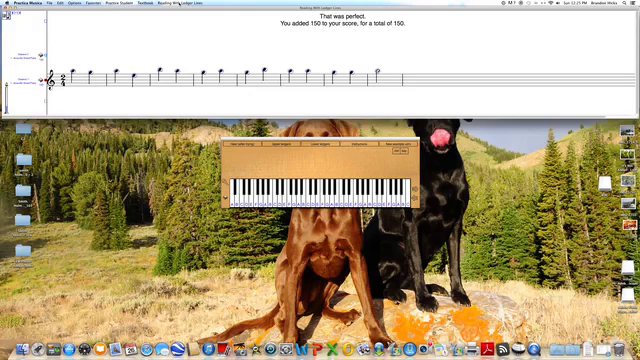
{"action": "left_click", "coordinate": [188, 4]}
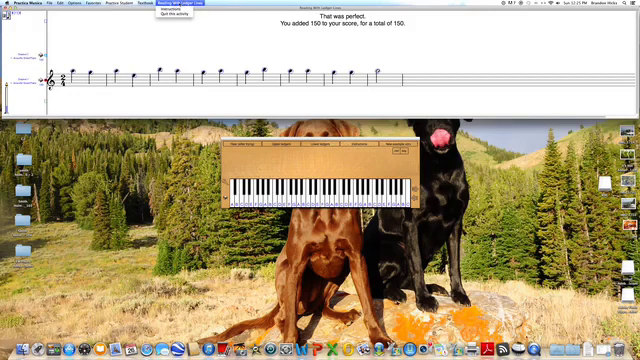